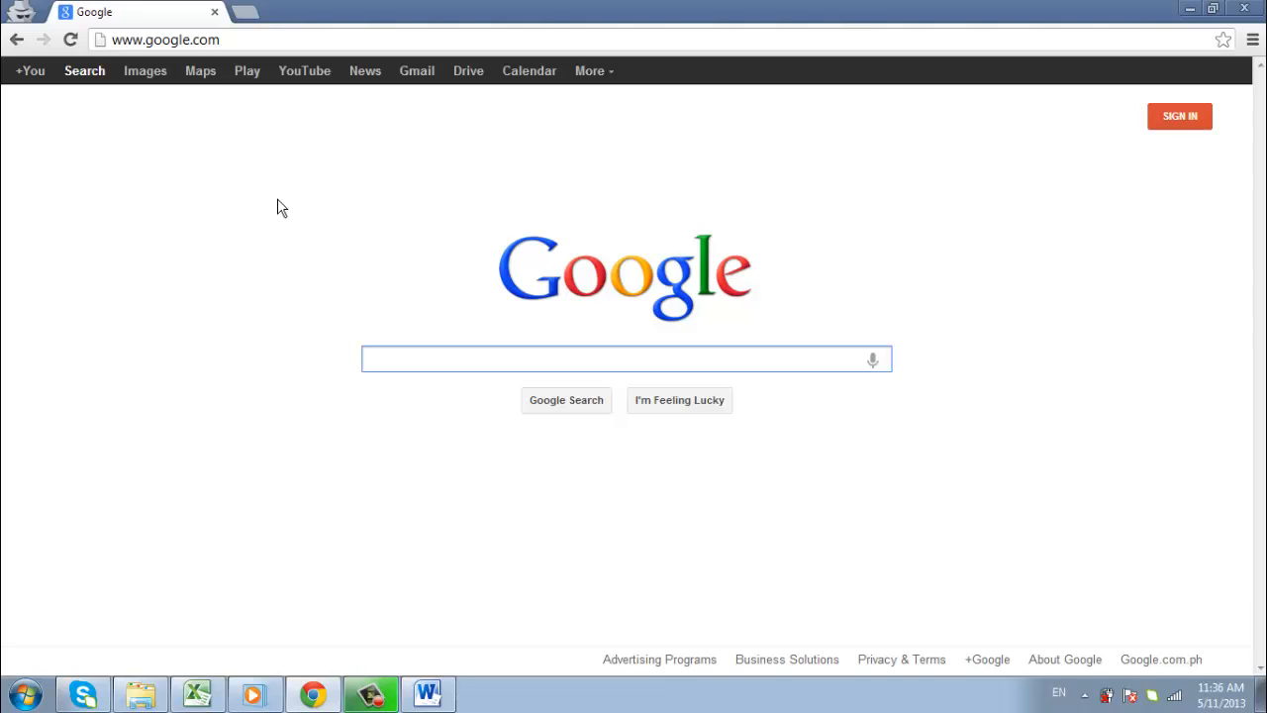
Navigate Chrome from the Google home page to the join.me website via the address bar
left_click(623, 358)
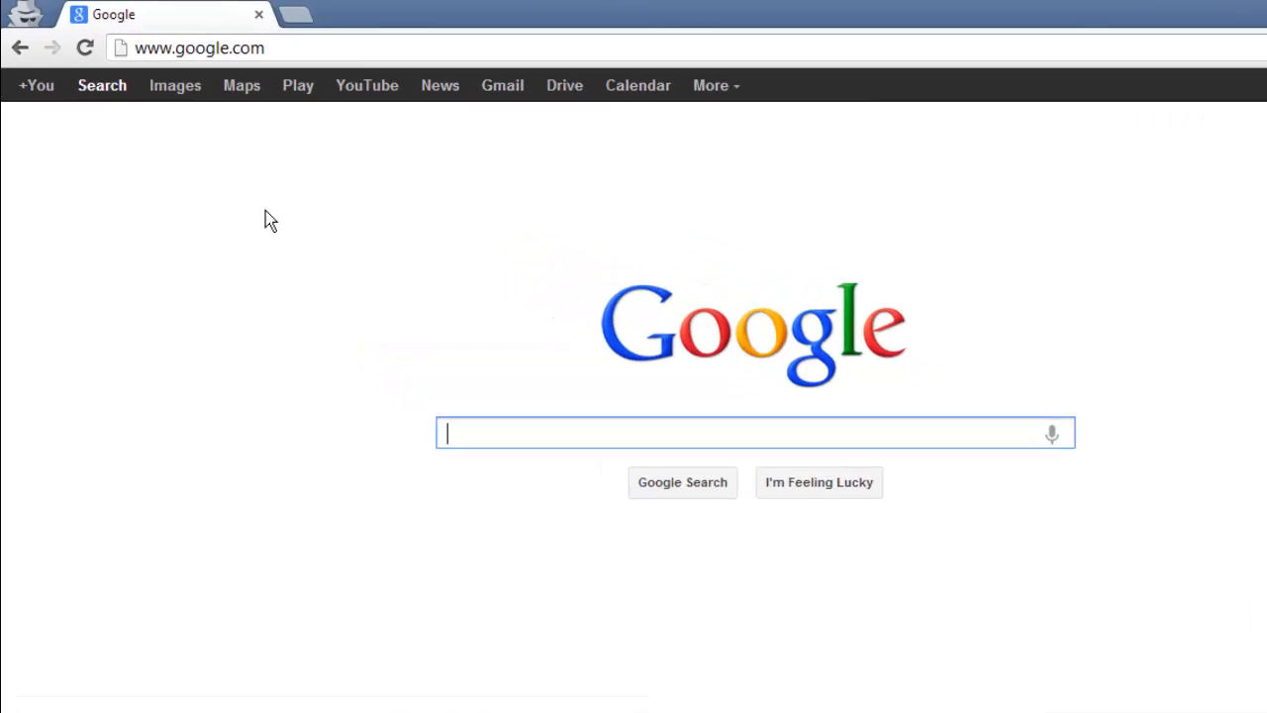
type("join.me")
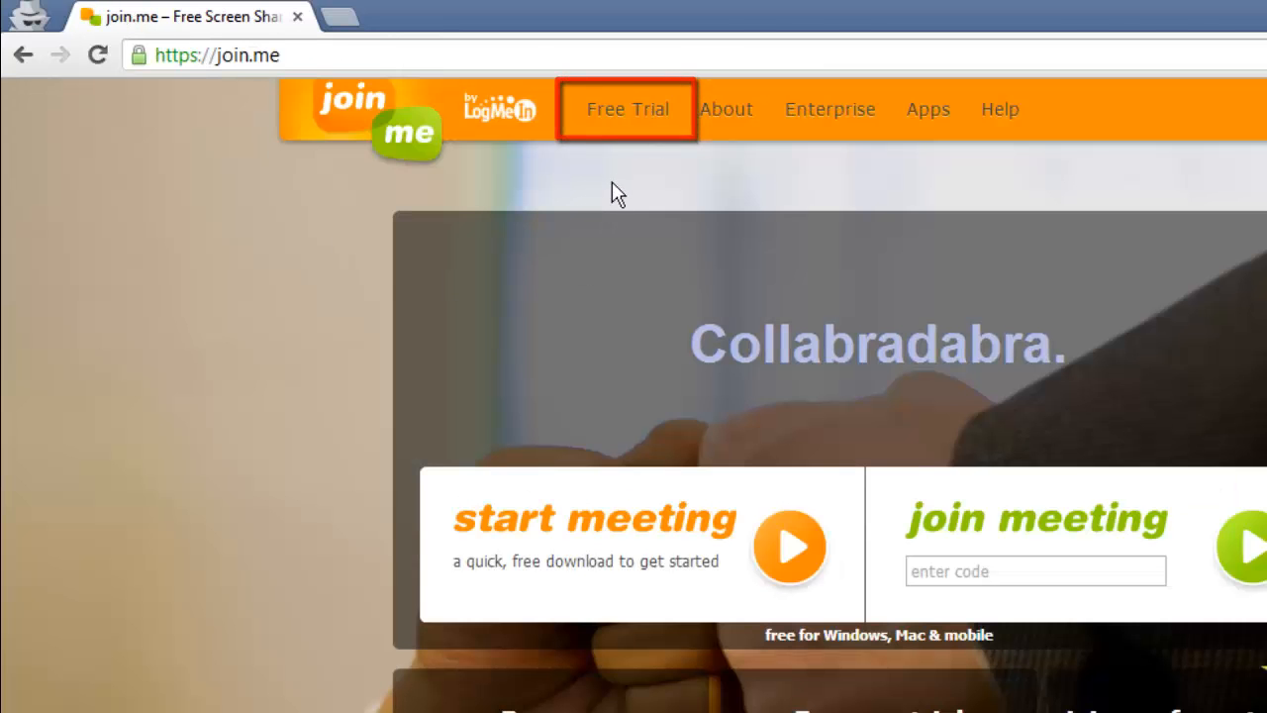
left_click(625, 109)
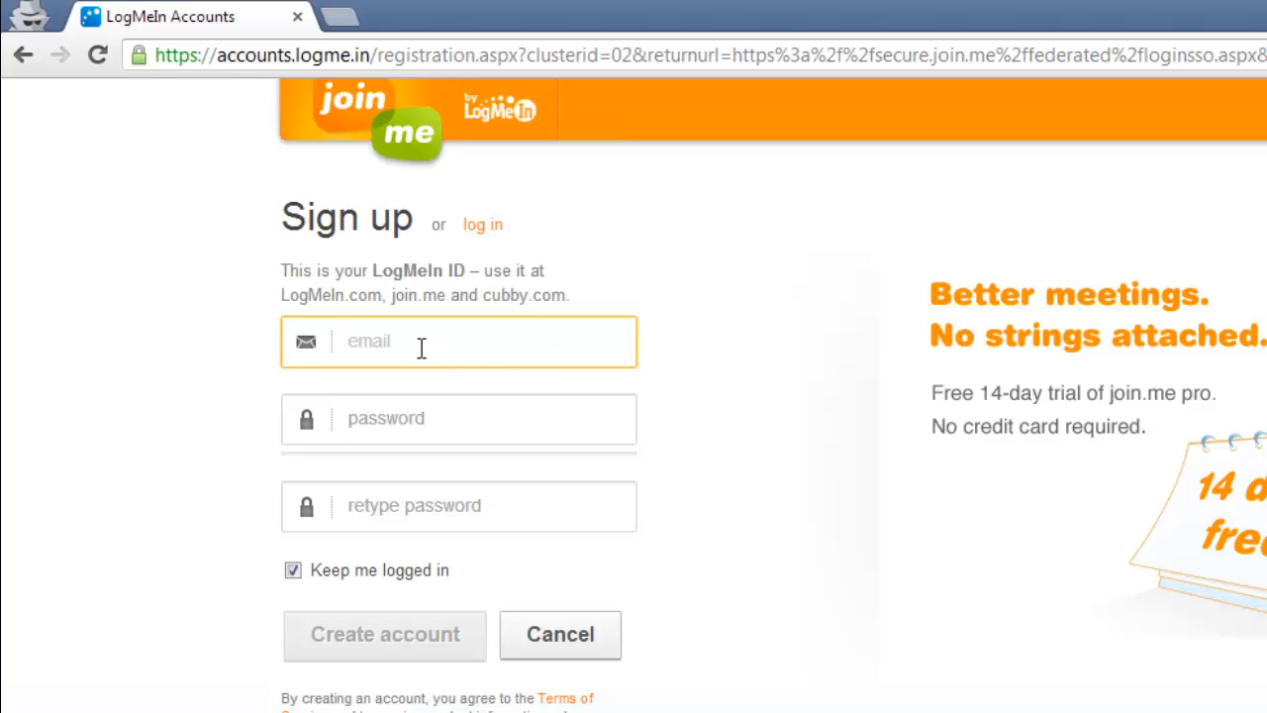
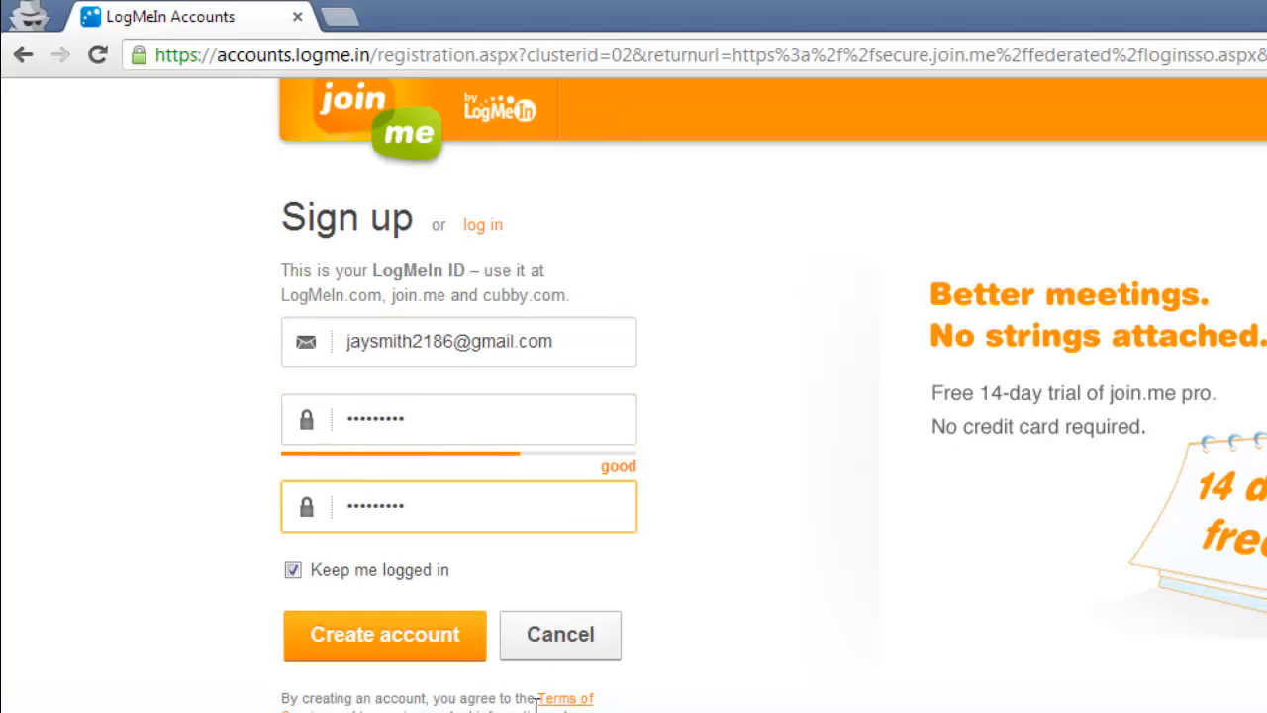
left_click(384, 633)
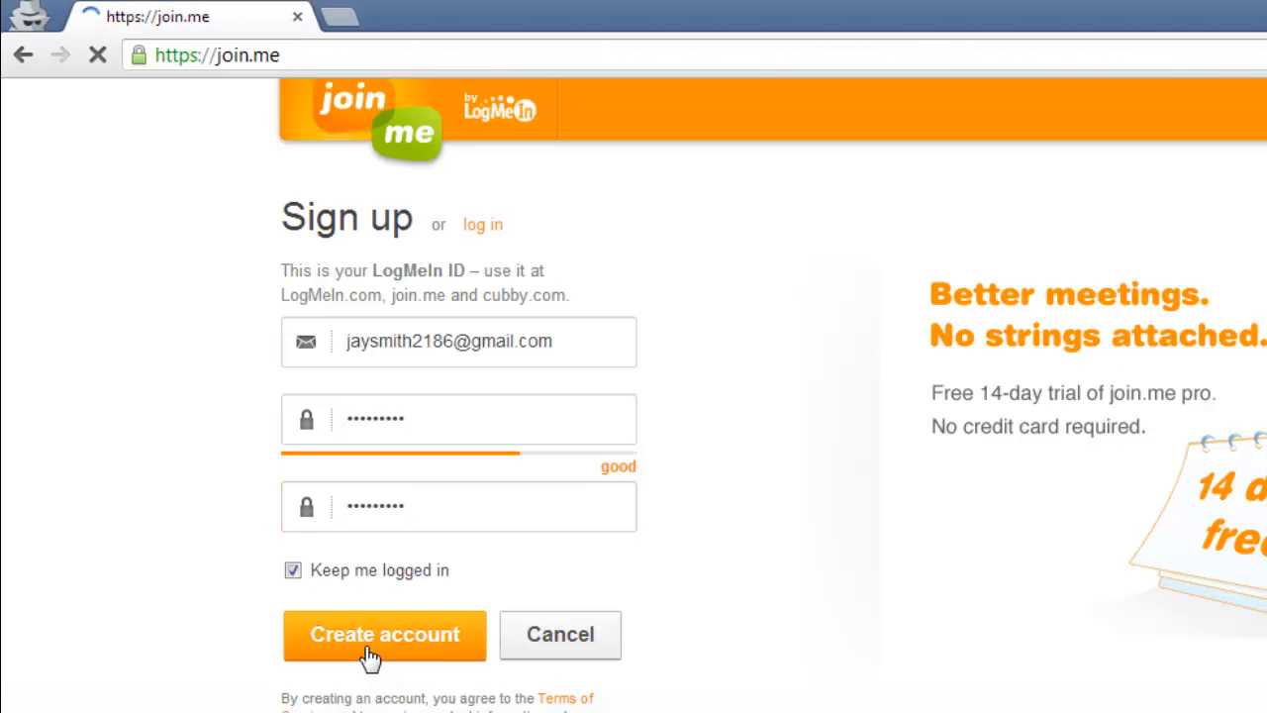
Start a one-time-code screen share from the join.me pro welcome page, downloading join.me.exe
left_click(384, 634)
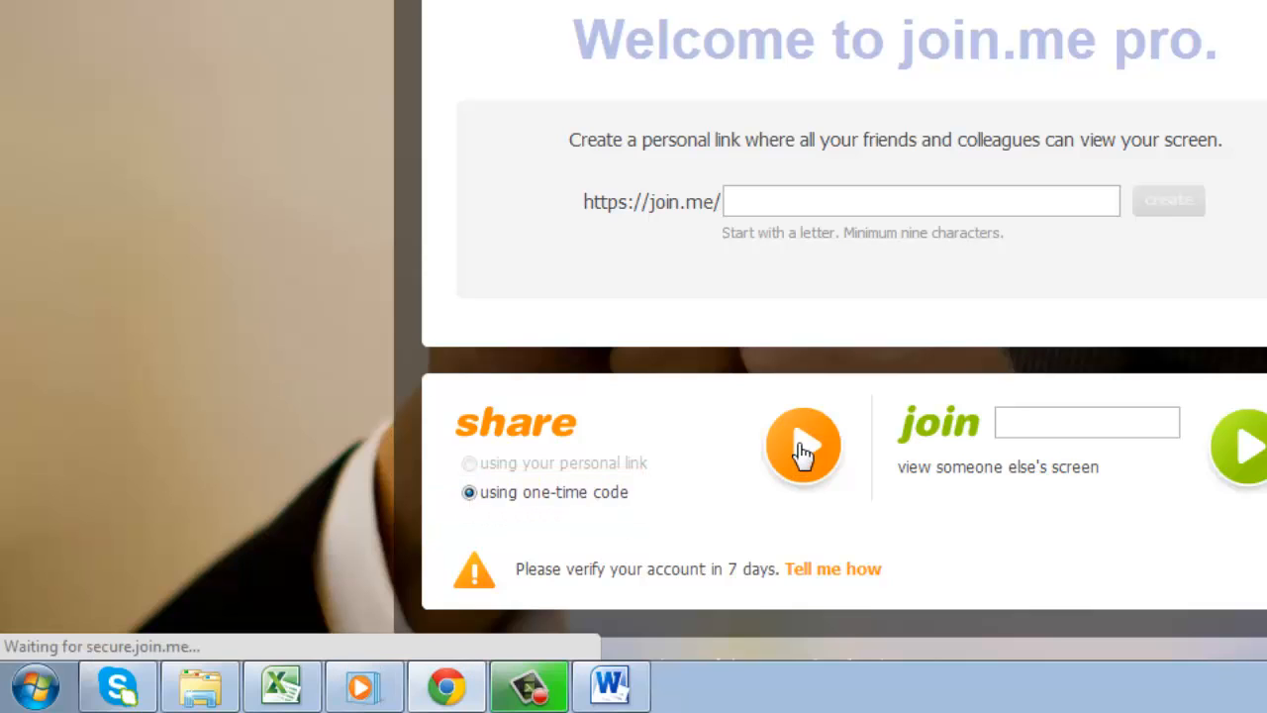
left_click(804, 445)
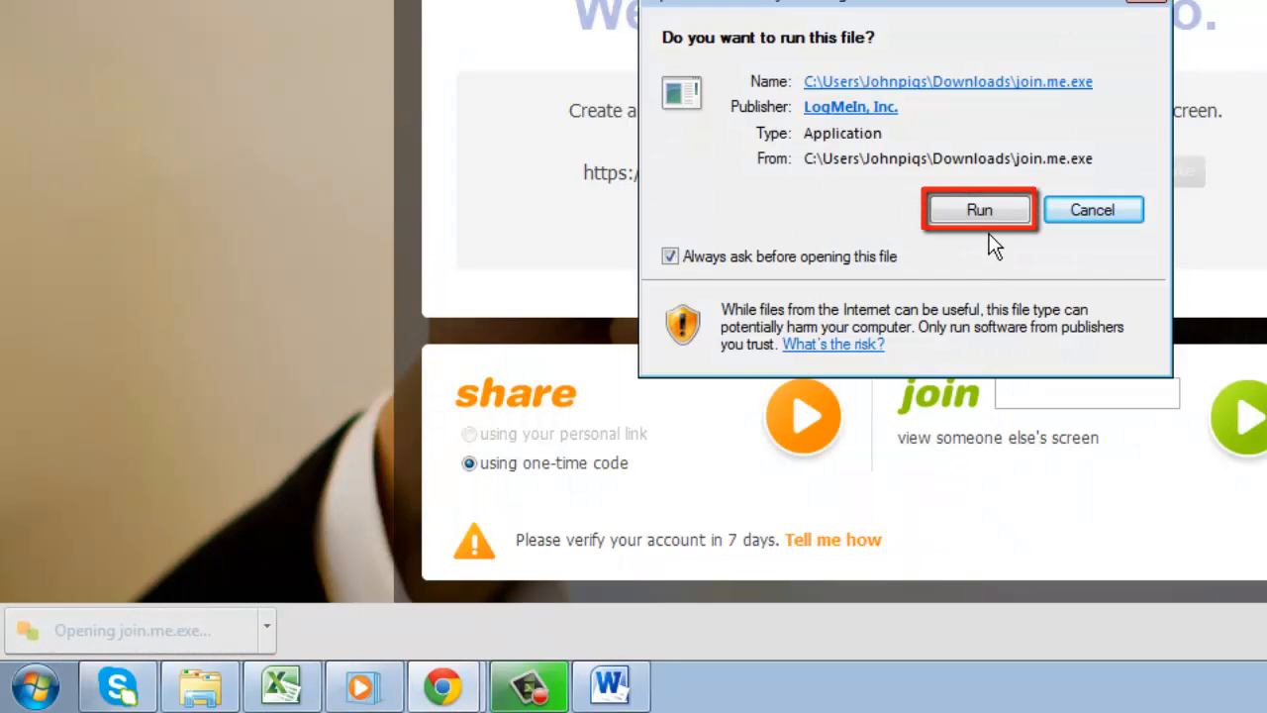
Allow the downloaded join.me.exe to run from the Windows security dialog
left_click(979, 210)
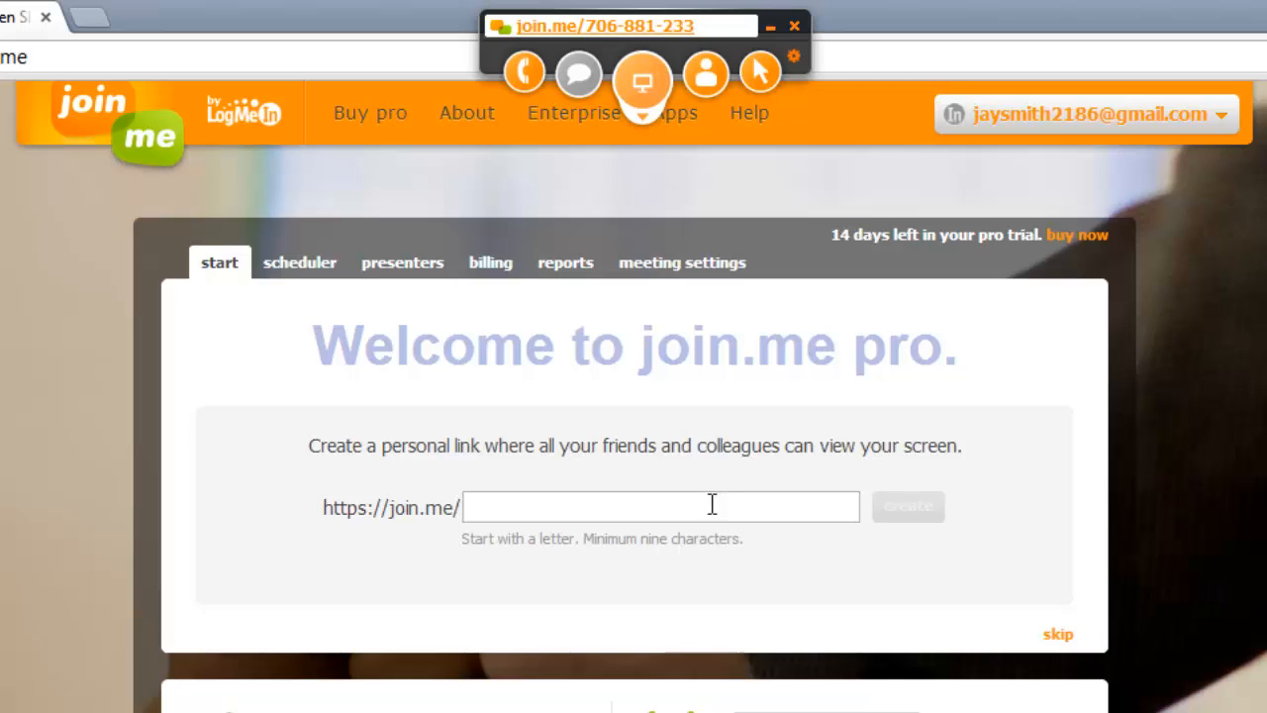
left_click(606, 26)
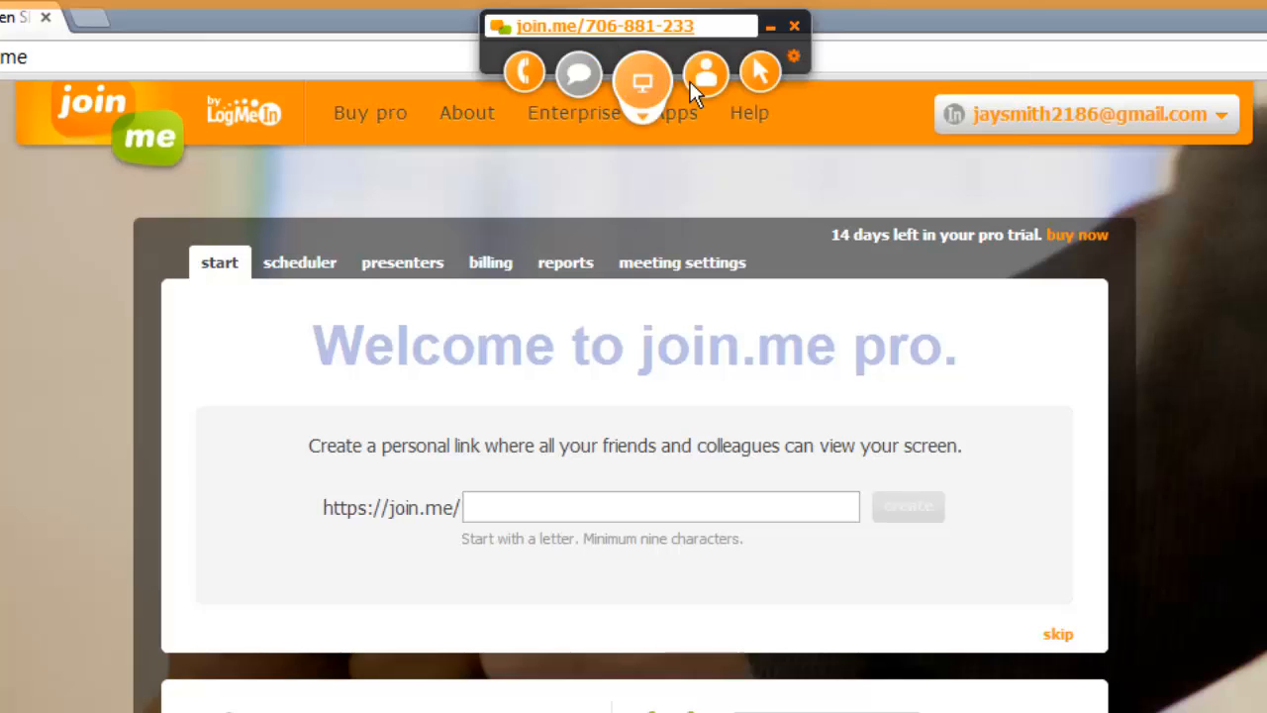
mouse_move(788, 190)
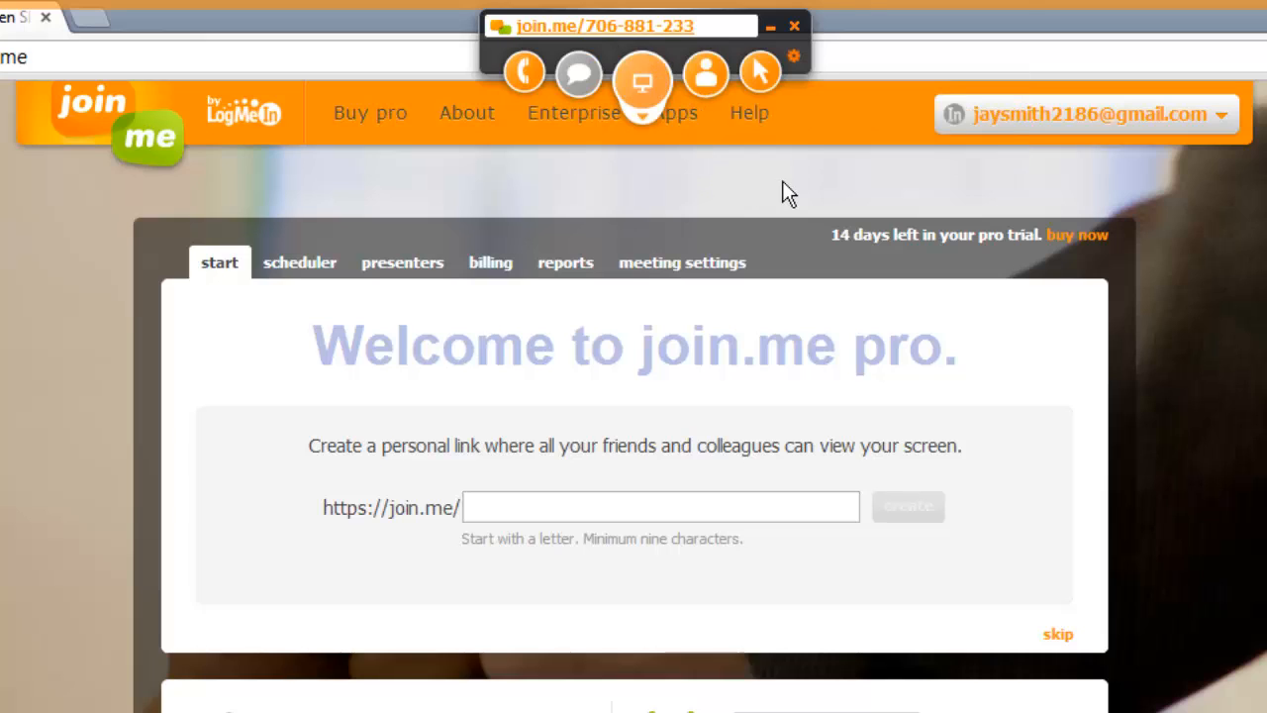